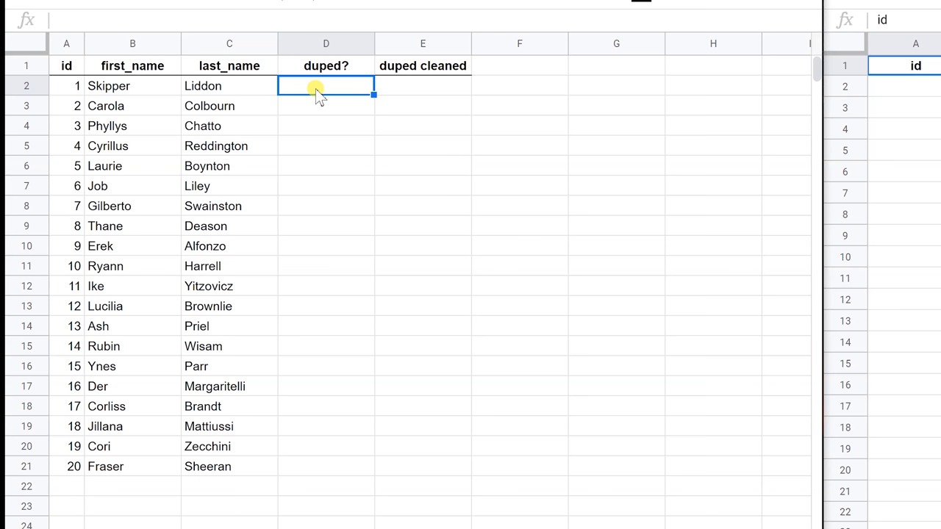
Begin =VLOOKUP( in D2 with the last name Liddon in C2 as the search key
{"action": "type", "text": "="}
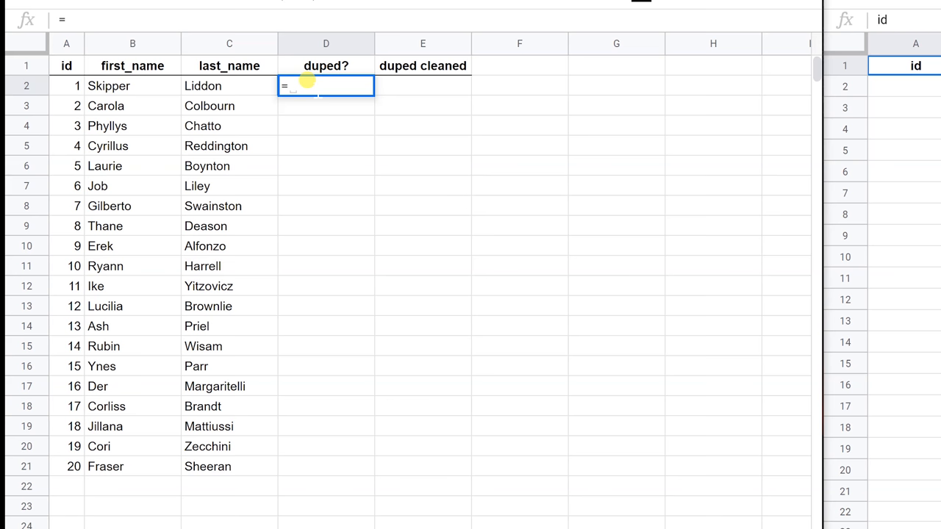
{"action": "type", "text": "VLOOKUP("}
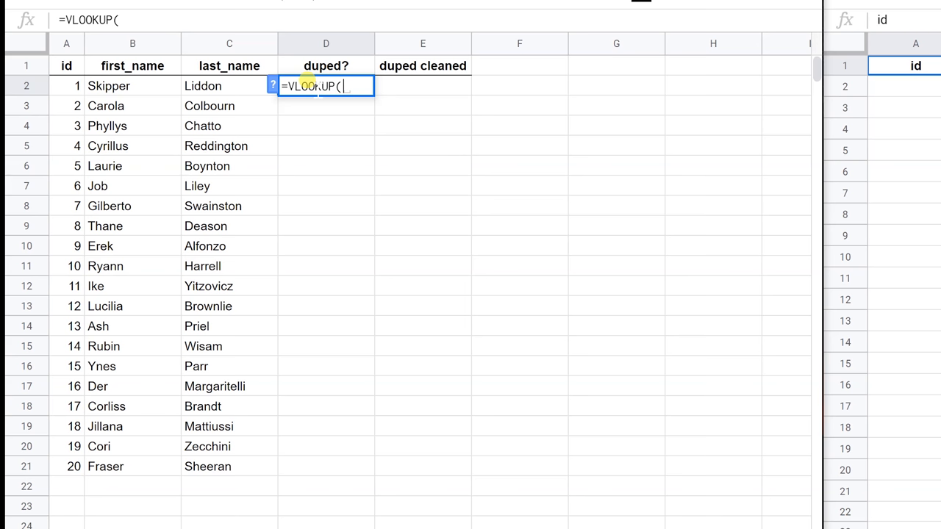
{"action": "left_click", "coordinate": [230, 86]}
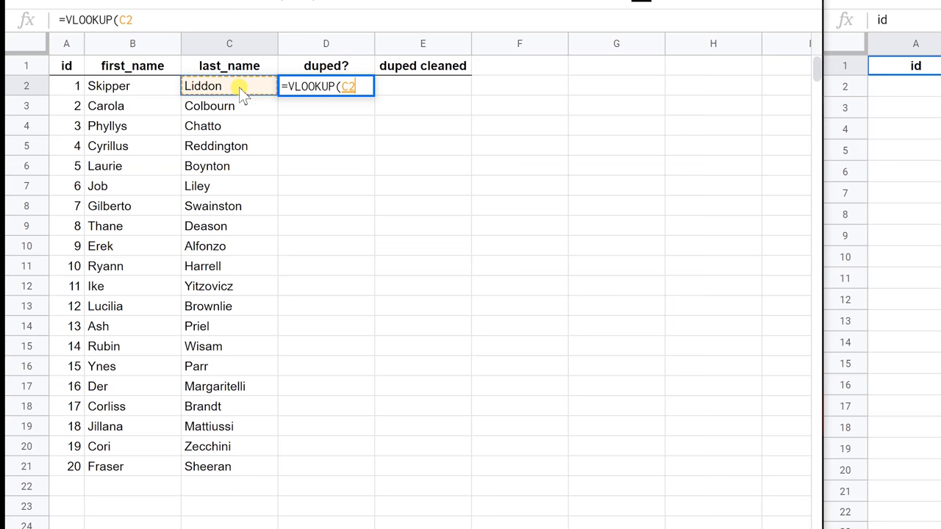
{"action": "type", "text": ","}
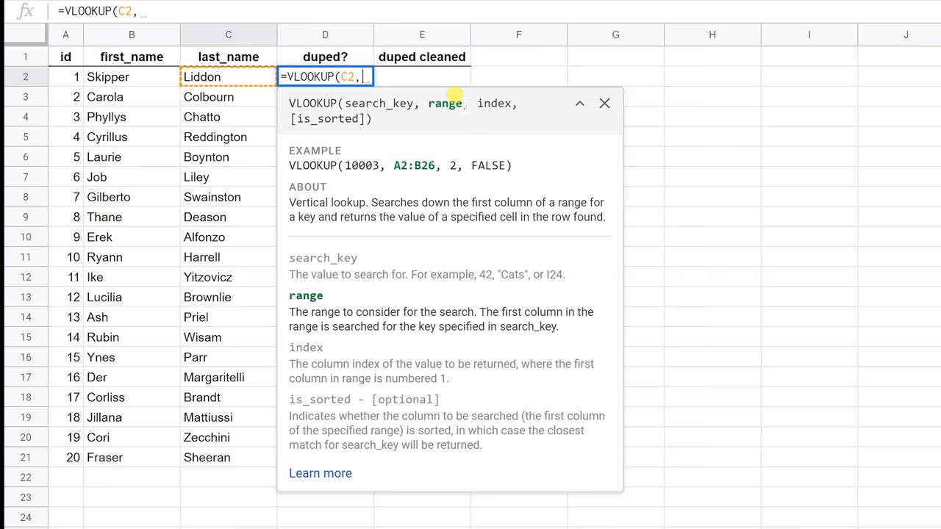
Point the lookup at the second sheet's last names as the absolute range $C$2:$C$21
{"action": "left_click", "coordinate": [274, 518]}
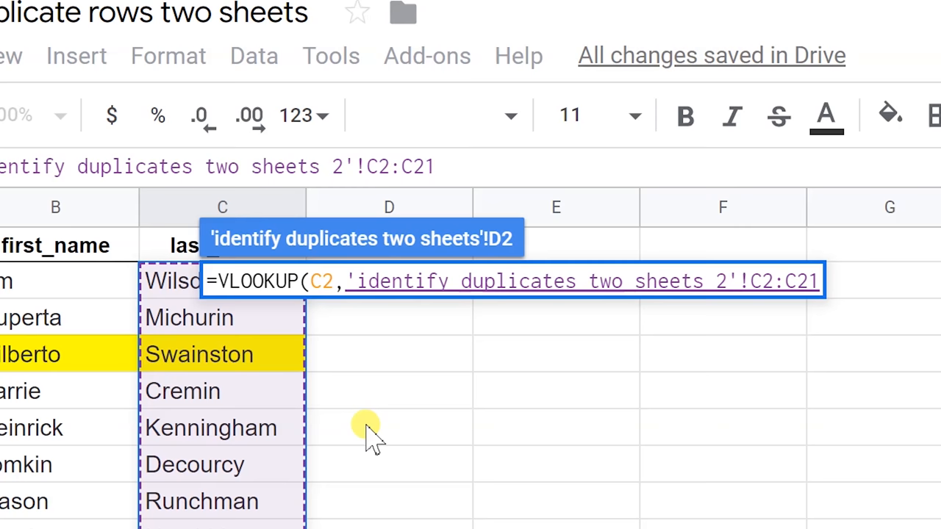
{"action": "key", "text": "f4"}
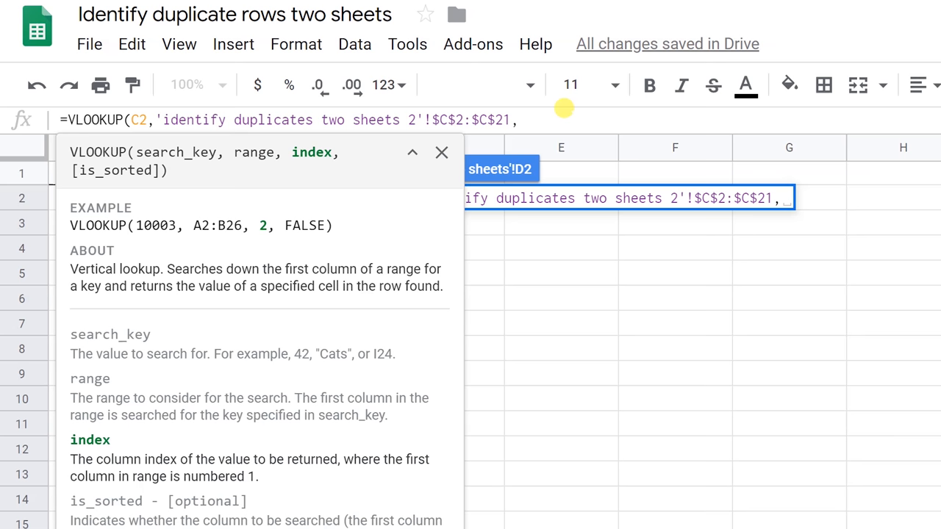
Finish the formula with index 1 and FALSE for an exact match, returning #N/A for Liddon
{"action": "type", "text": "1"}
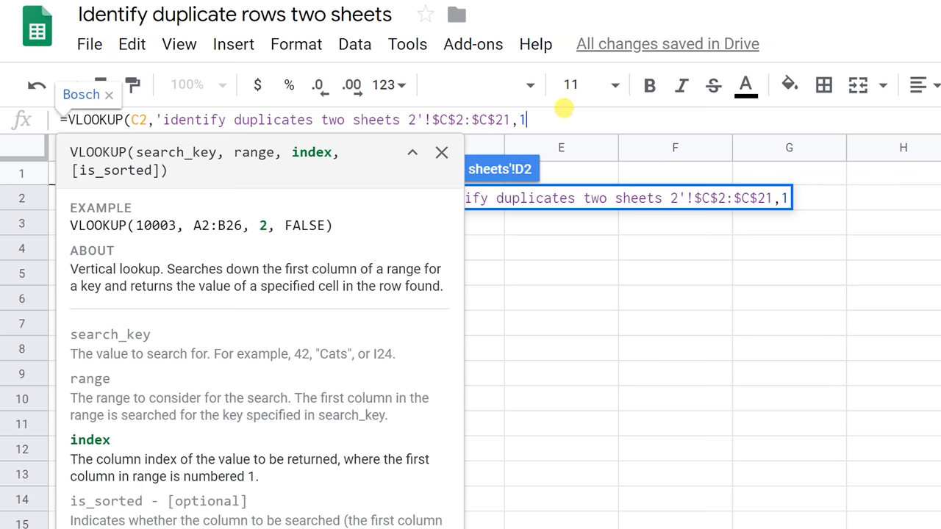
{"action": "type", "text": ",FALSE)"}
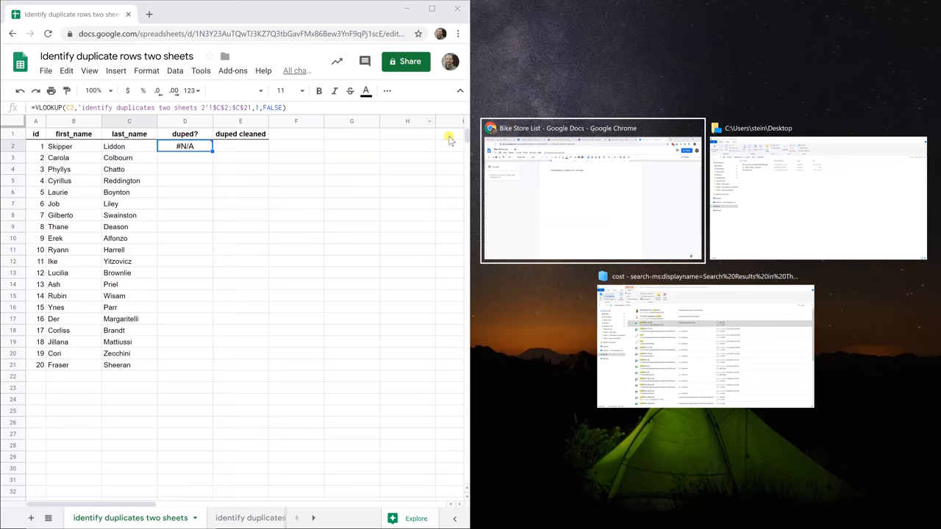
Copy the D2 lookup down to D21, matching Swainston and Brownlie and #N/A elsewhere
{"action": "left_click", "coordinate": [592, 191]}
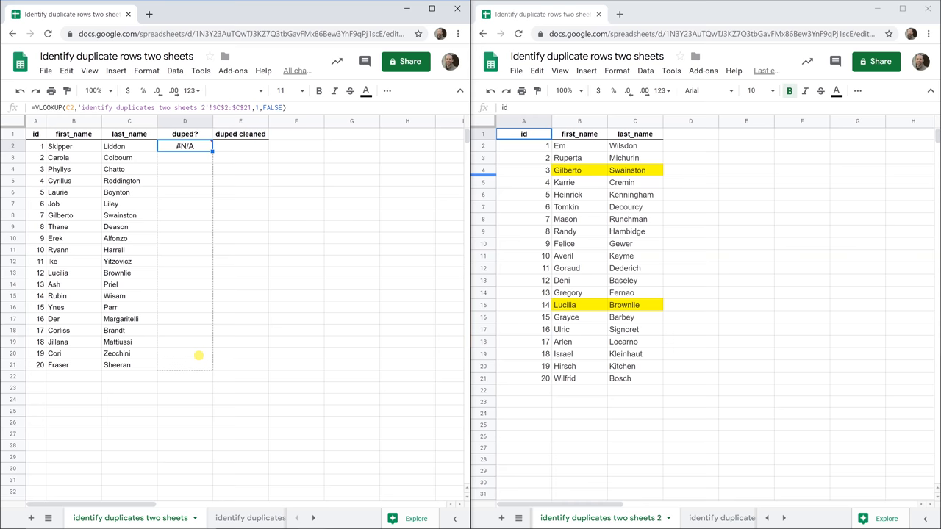
{"action": "left_click_drag", "start_coordinate": [200, 146], "coordinate": [200, 365]}
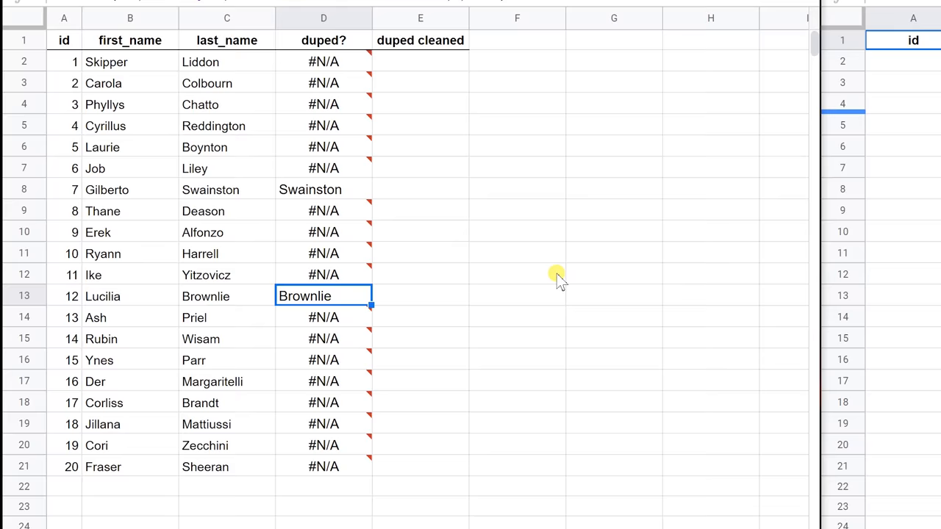
{"action": "left_click", "coordinate": [420, 62]}
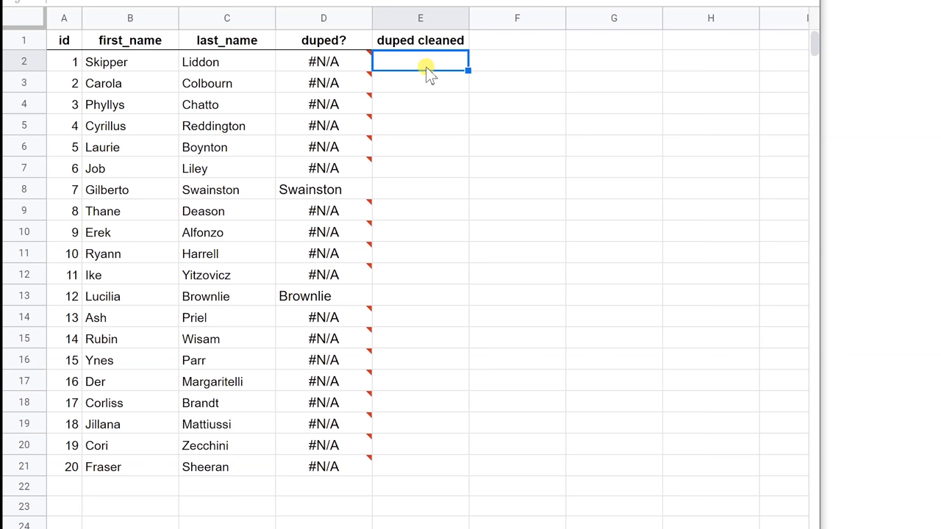
{"action": "left_click", "coordinate": [324, 188]}
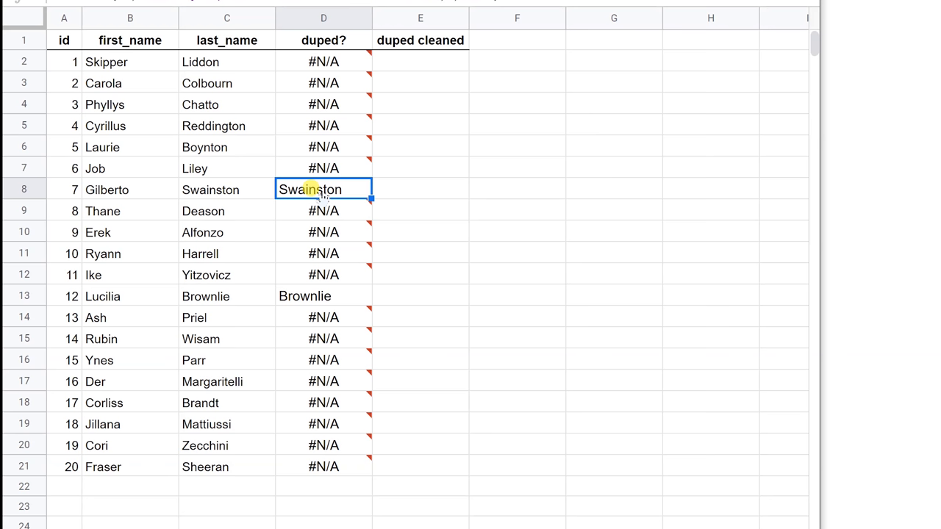
{"action": "left_click", "coordinate": [306, 44]}
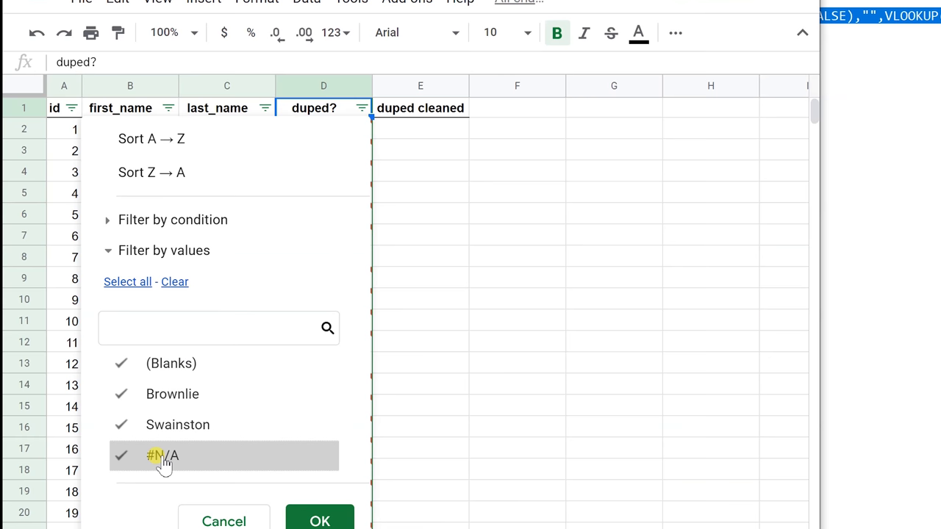
Uncheck #N/A in the duped? filter so only the Swainston and Brownlie rows remain
{"action": "left_click", "coordinate": [319, 521]}
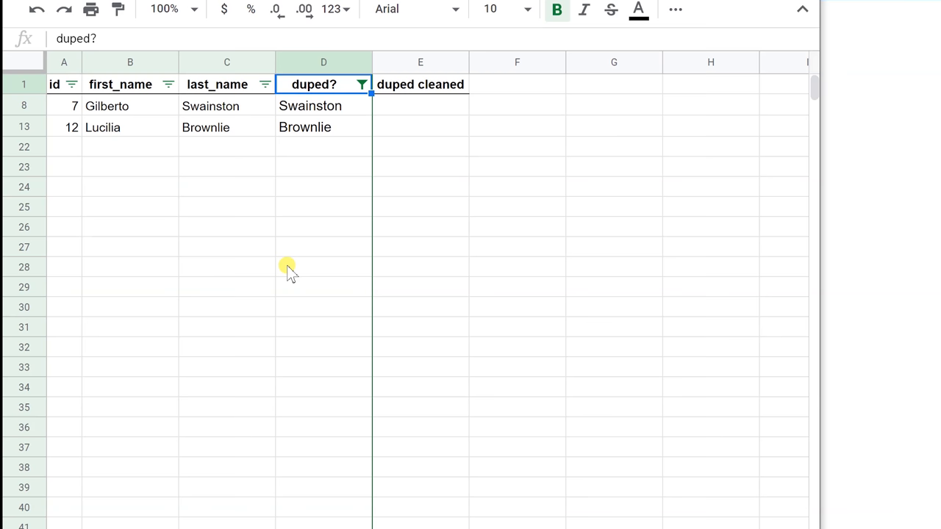